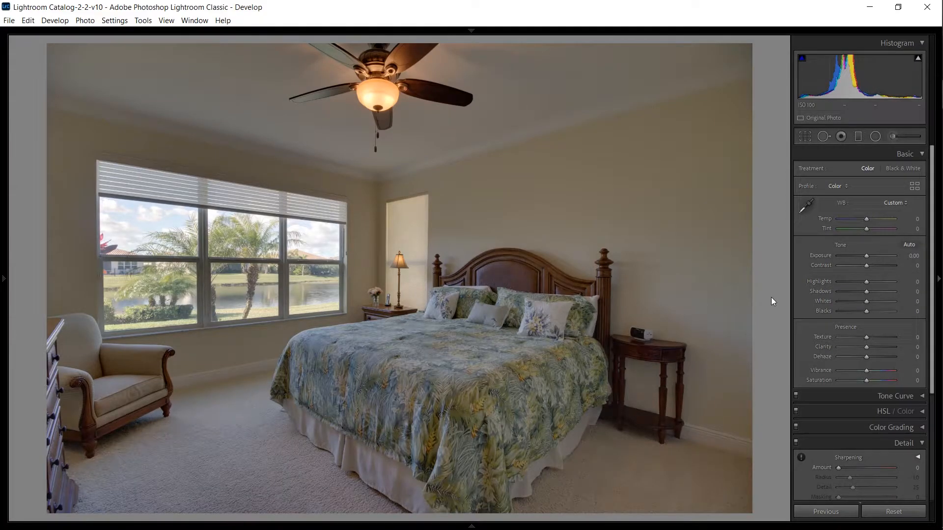
pyautogui.moveTo(110, 262)
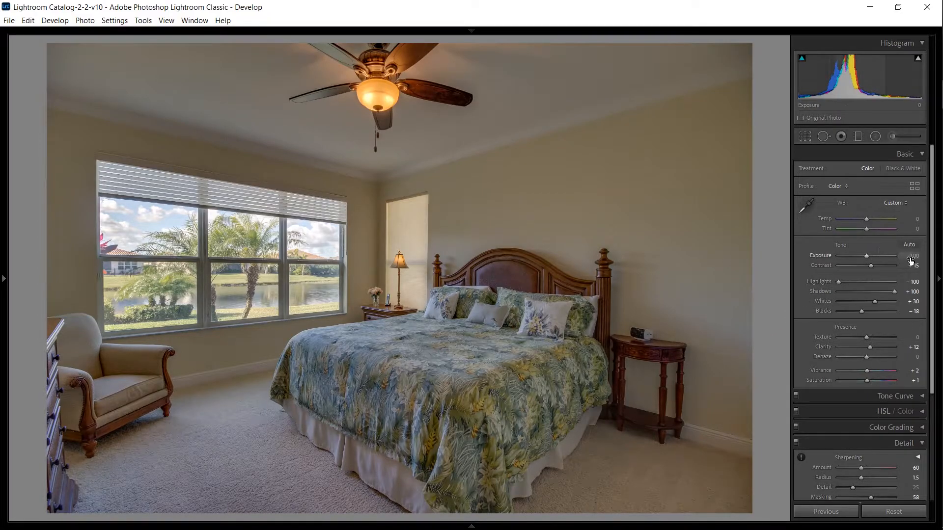
# Raise Exposure to about +0.90 to brighten the whole bedroom photo.
pyautogui.moveTo(884, 256); pyautogui.dragTo(896, 255)
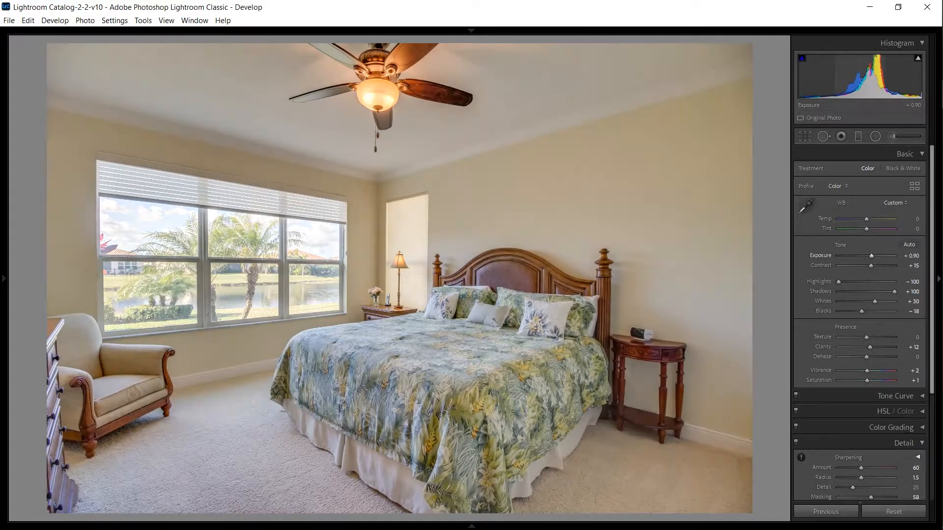
pyautogui.moveTo(874, 255); pyautogui.dragTo(878, 255)
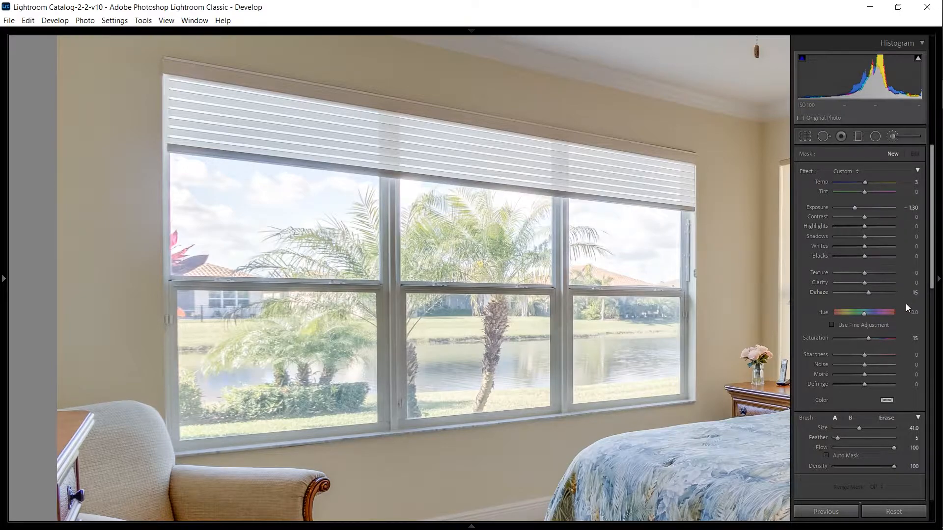
pyautogui.moveTo(416, 252)
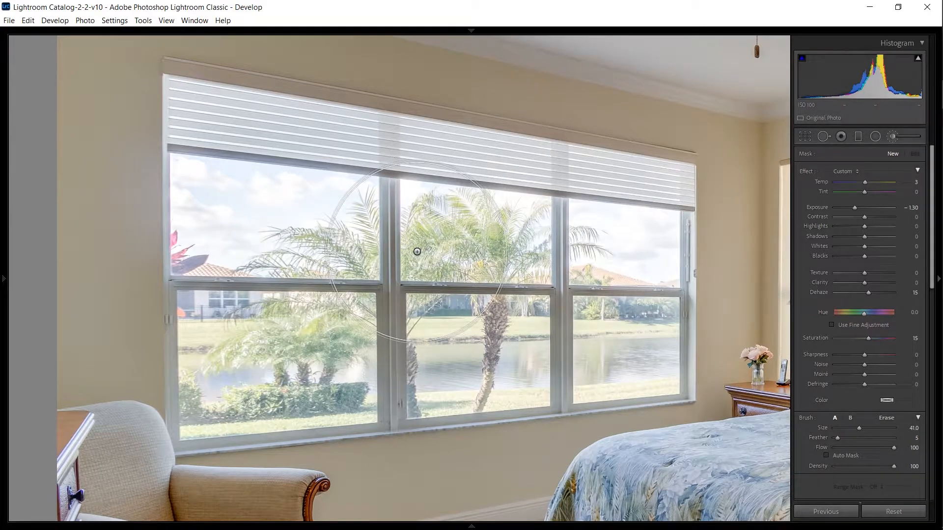
pyautogui.moveTo(217, 195)
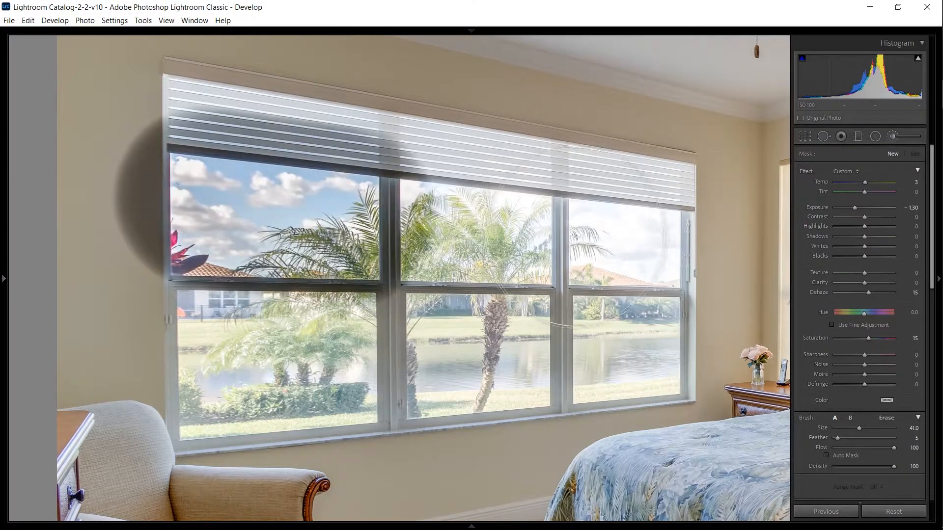
pyautogui.moveTo(642, 346)
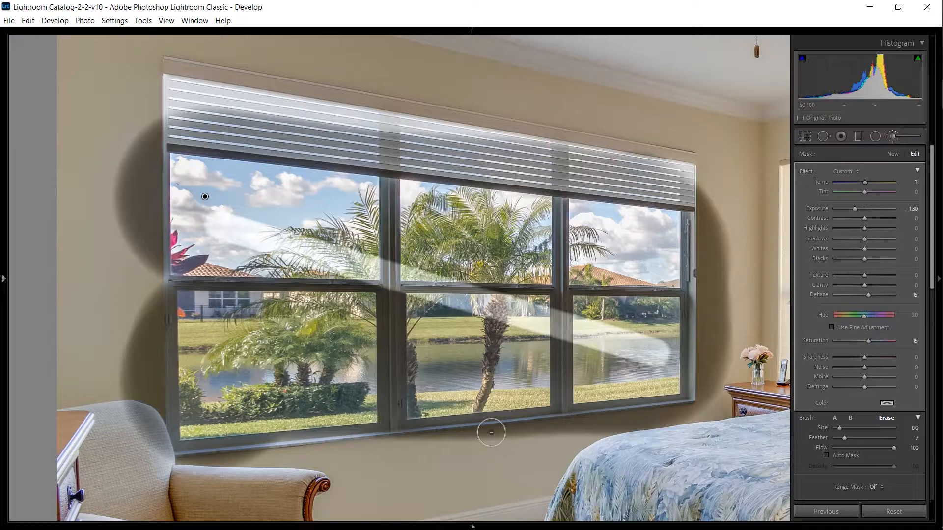
pyautogui.moveTo(195, 406)
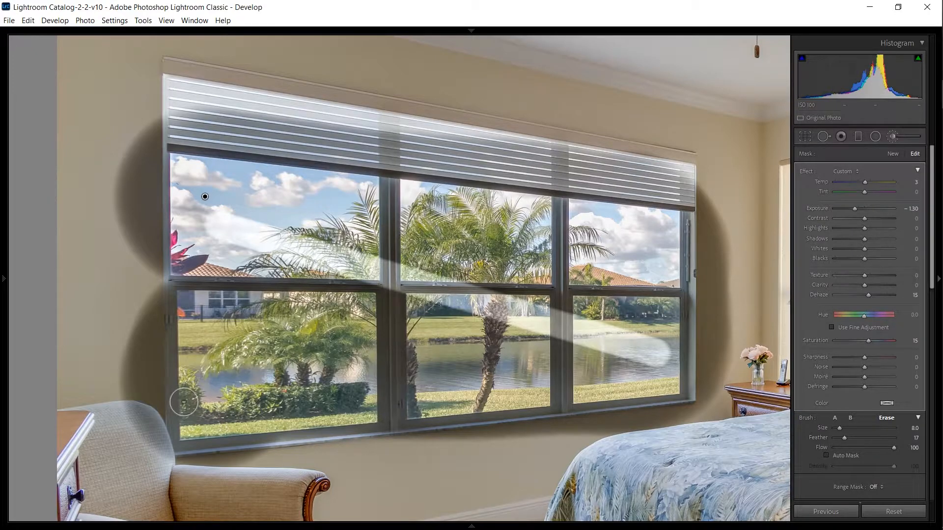
pyautogui.moveTo(206, 409)
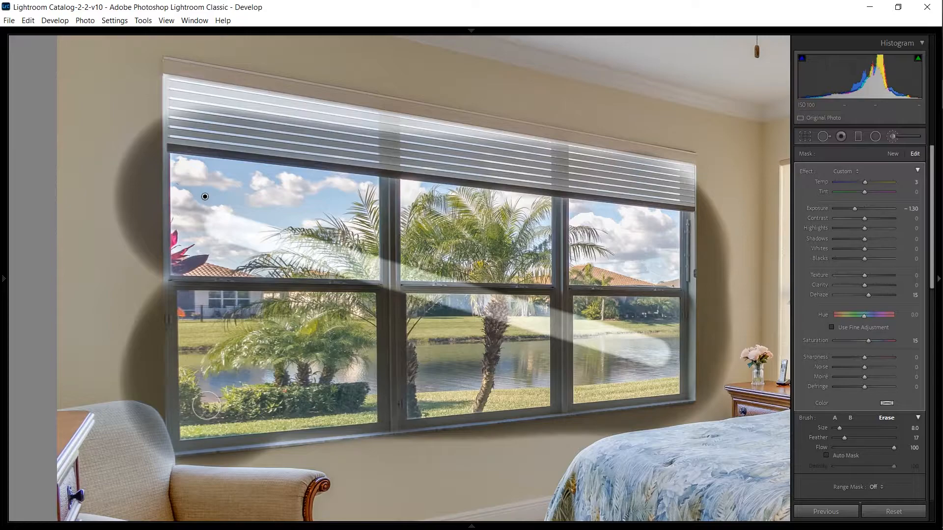
# Erase the darkening brush across the lower window panes.
pyautogui.moveTo(899, 427); pyautogui.dragTo(828, 428)
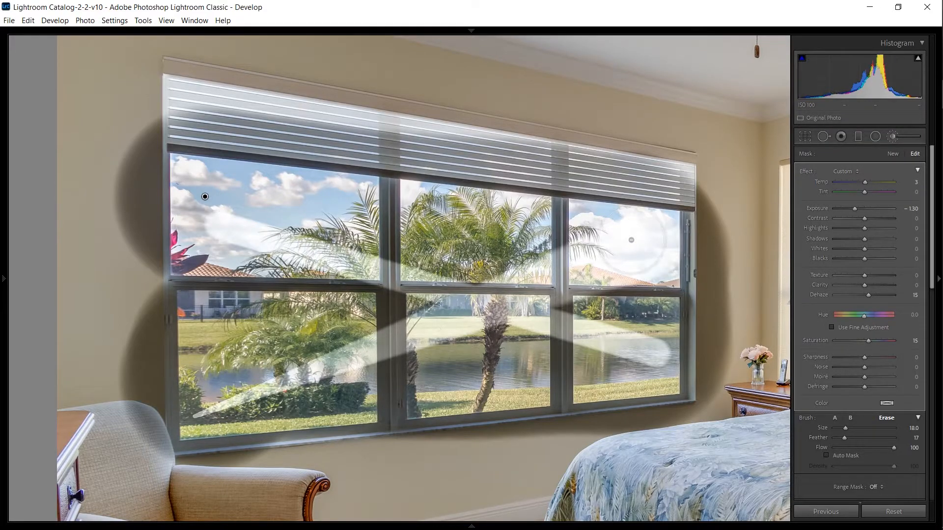
pyautogui.moveTo(459, 331)
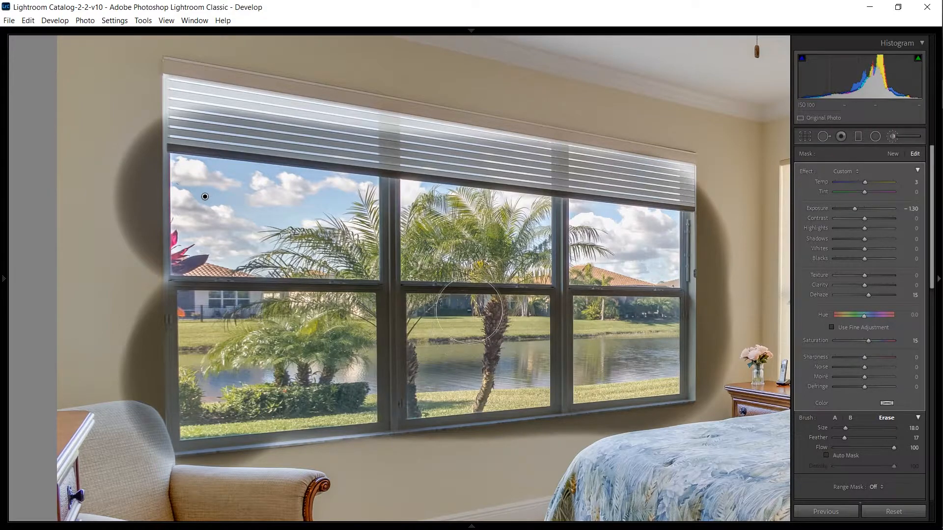
pyautogui.moveTo(679, 432)
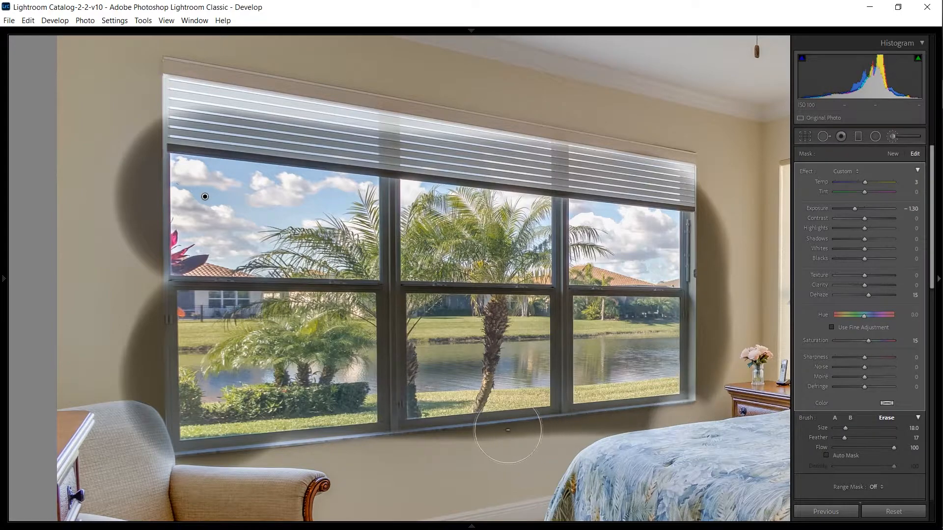
pyautogui.moveTo(187, 471)
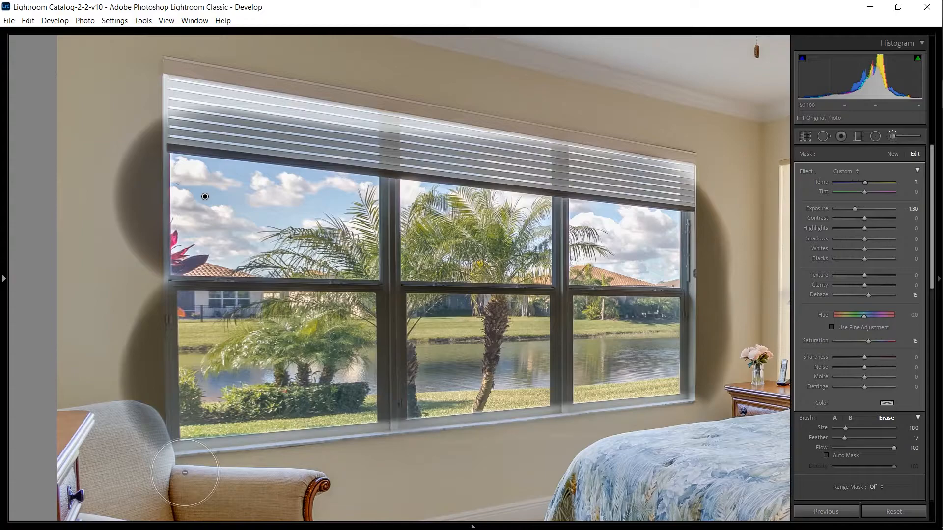
pyautogui.moveTo(402, 469)
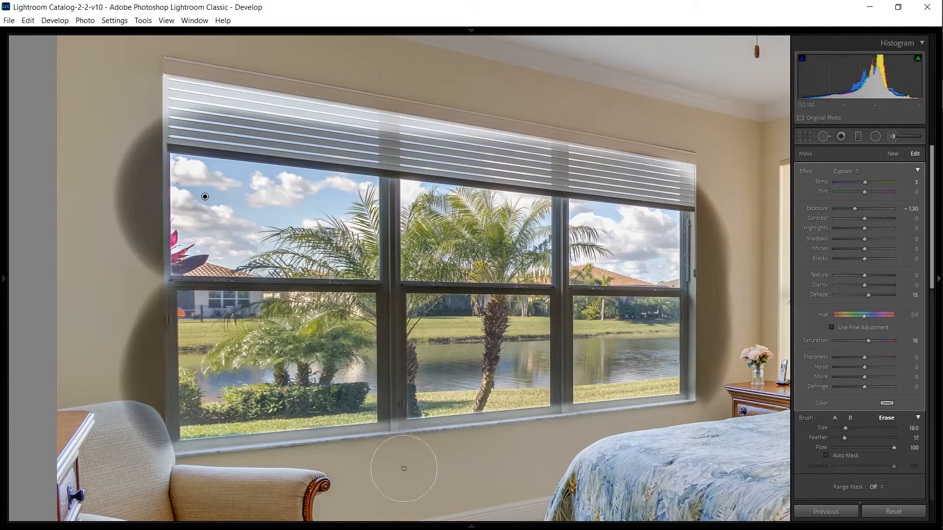
pyautogui.moveTo(709, 395)
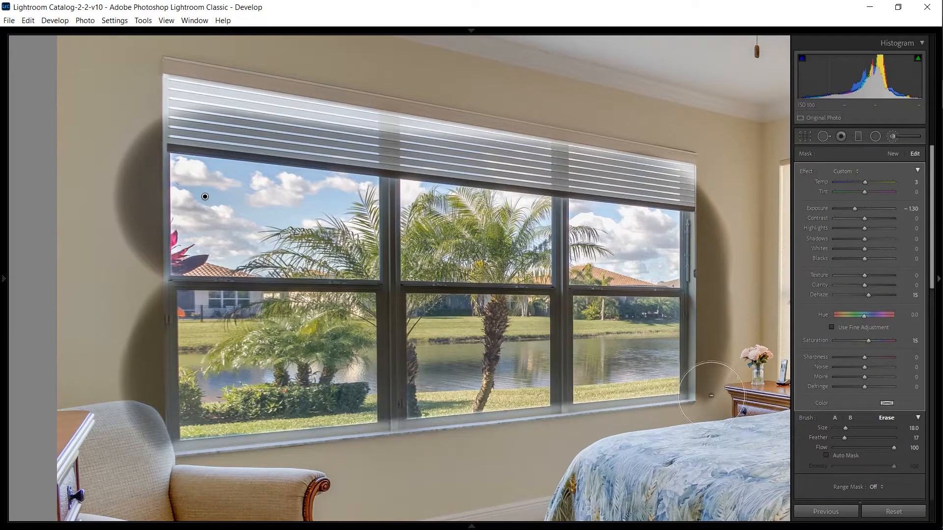
pyautogui.moveTo(711, 224)
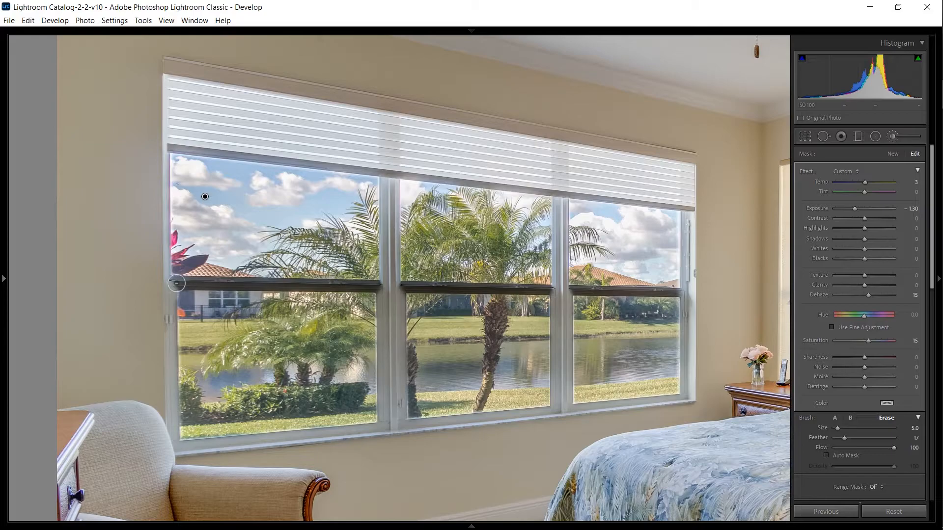
pyautogui.moveTo(682, 297)
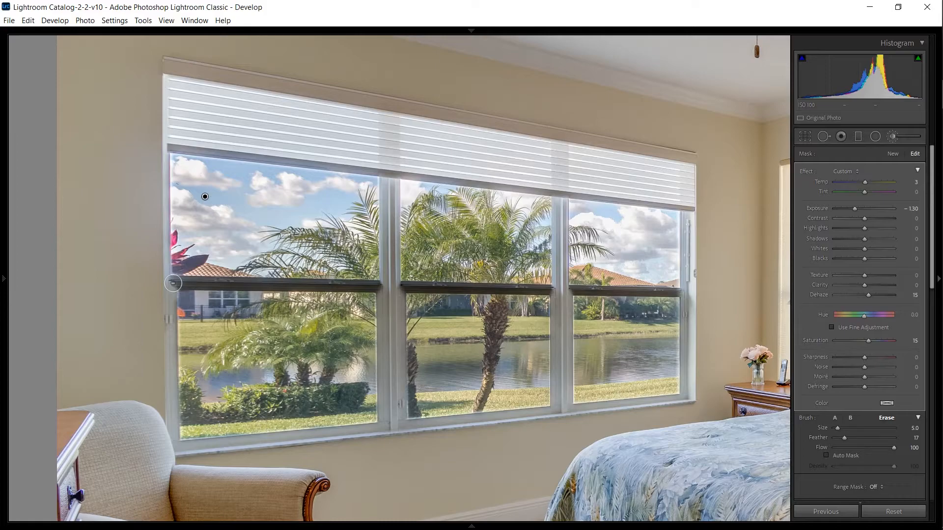
pyautogui.moveTo(678, 294)
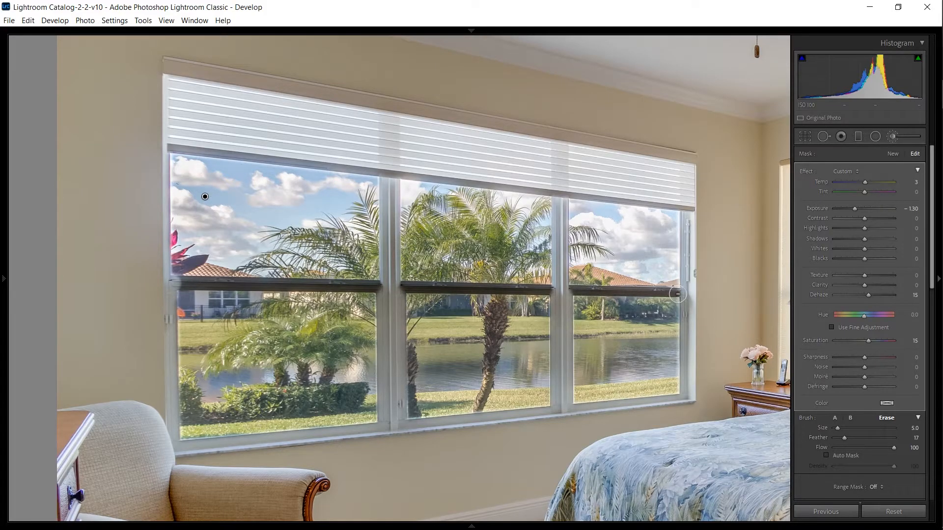